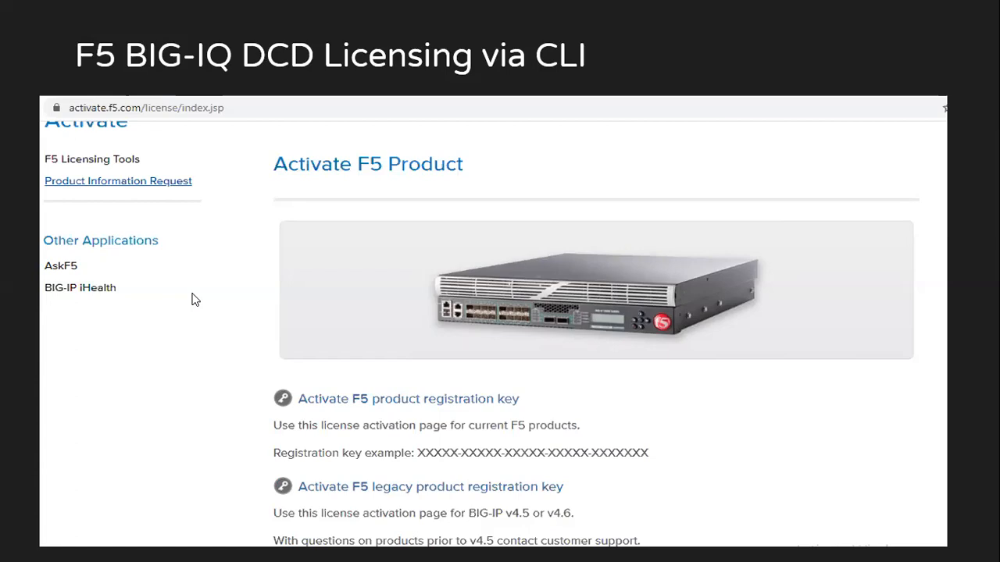
# Step: Choose to activate an F5 product registration key and paste the BIG-IQ dossier
pyautogui.click(407, 398)
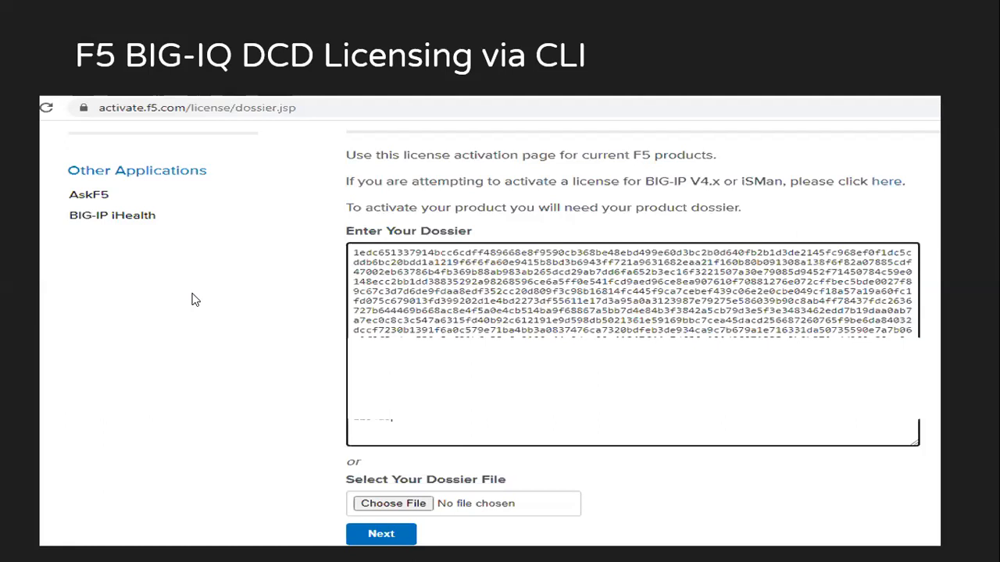
pyautogui.click(382, 534)
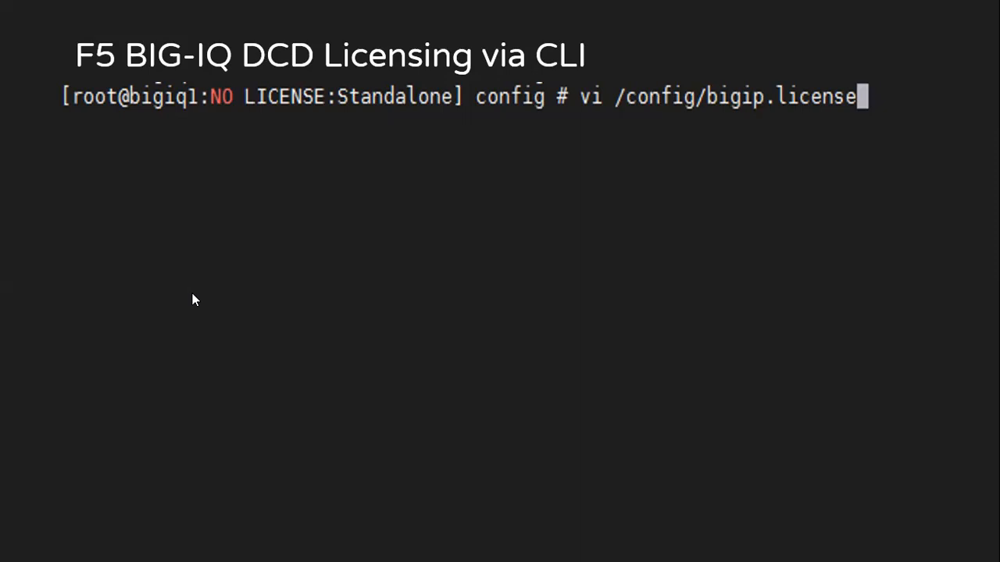
# Step: Run vi /config/bigip.license to open the license file for editing
pyautogui.press('Return')
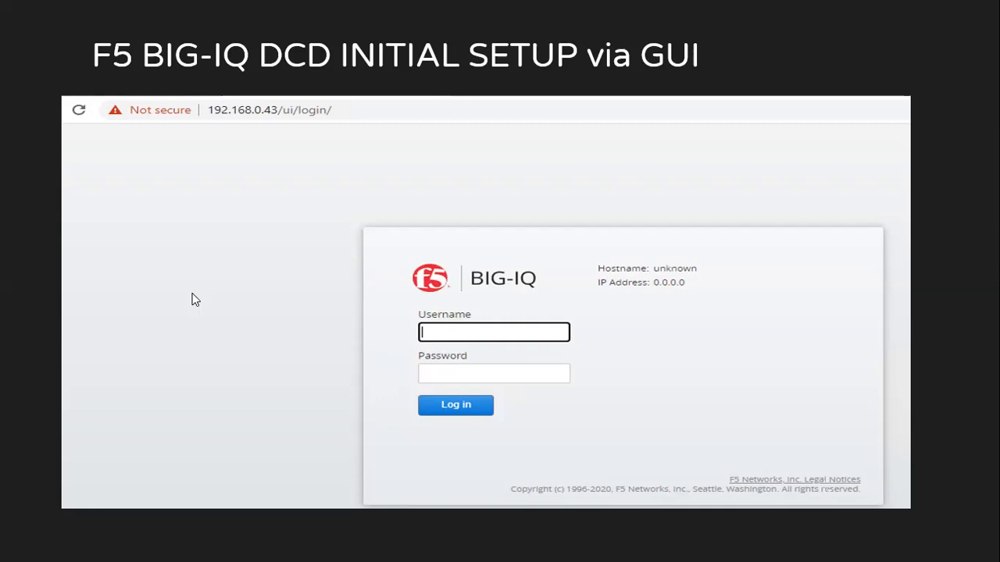
pyautogui.click(455, 404)
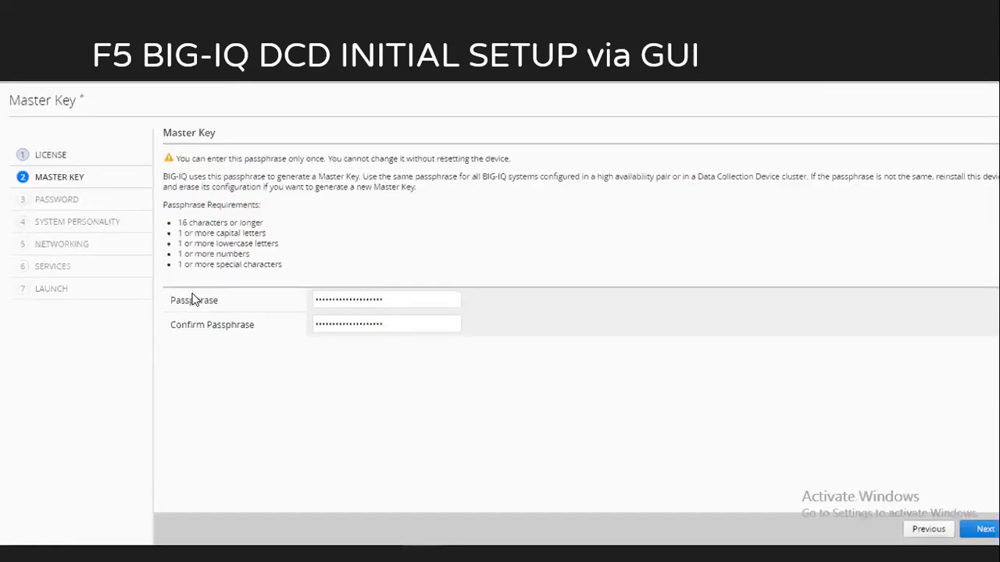
# Step: Confirm the entered master key passphrase and advance to the password step
pyautogui.click(985, 528)
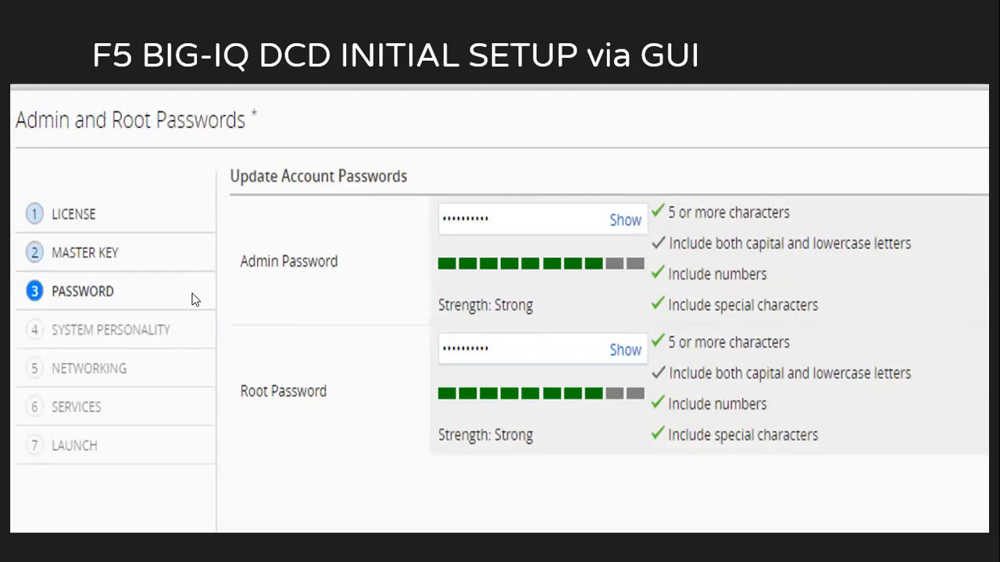
# Step: Reveal the admin and root passwords in plain text to verify them
pyautogui.click(625, 219)
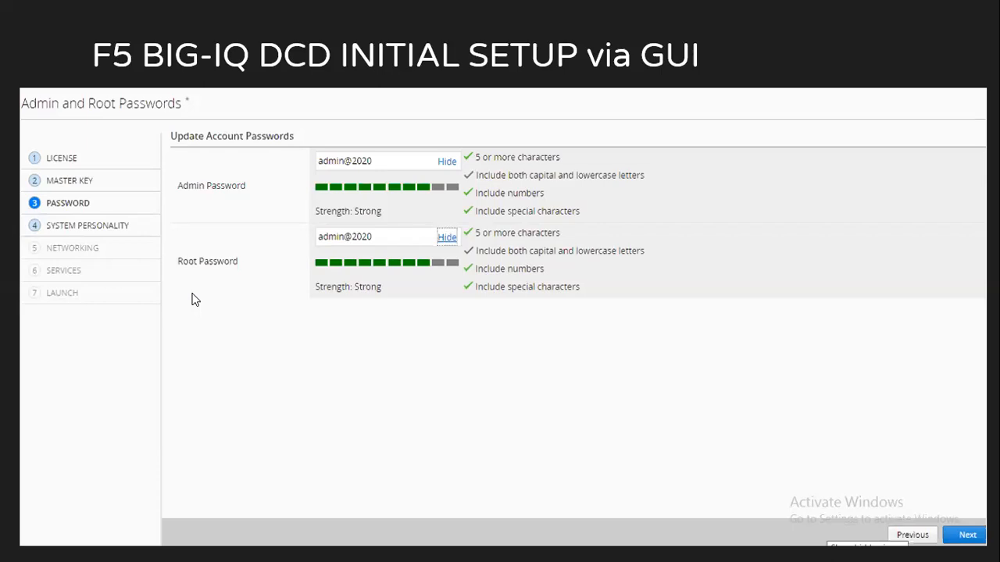
# Step: Save the passwords and reach System Personality with Data Collection Device selected
pyautogui.click(967, 535)
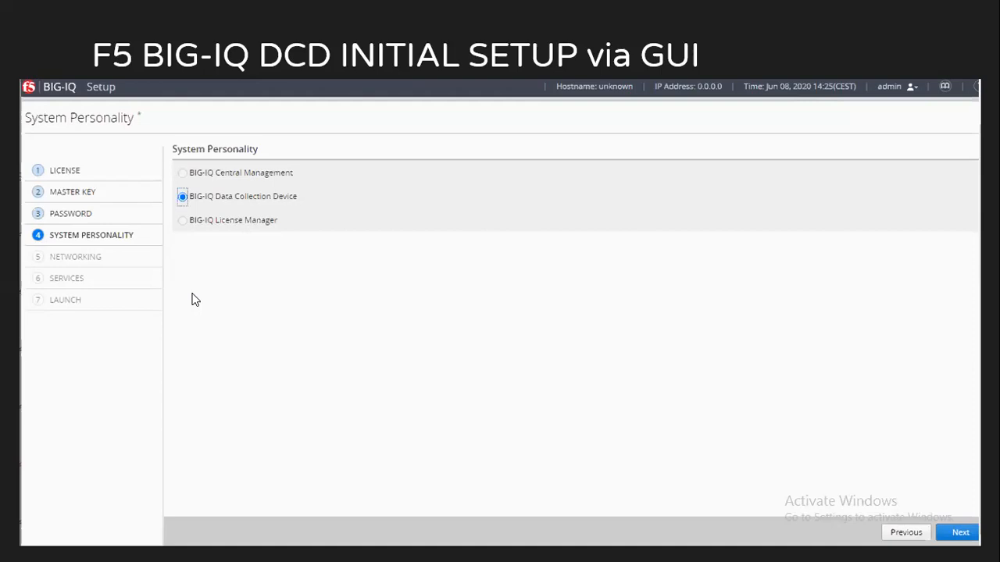
# Step: Continue past the Data Collection Device personality to the networking step
pyautogui.click(960, 532)
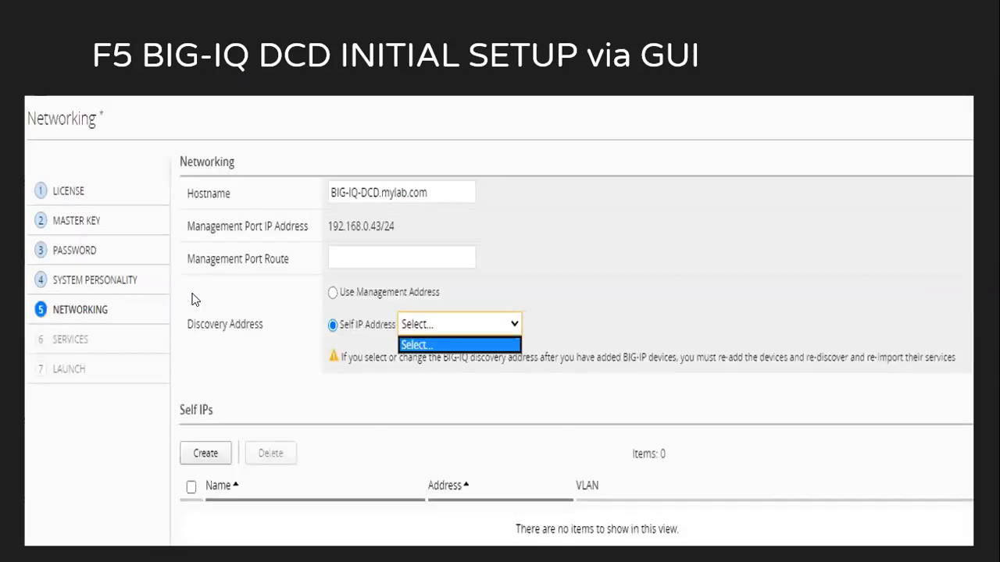
# Step: Select the self IP to use as the discovery address
pyautogui.click(69, 339)
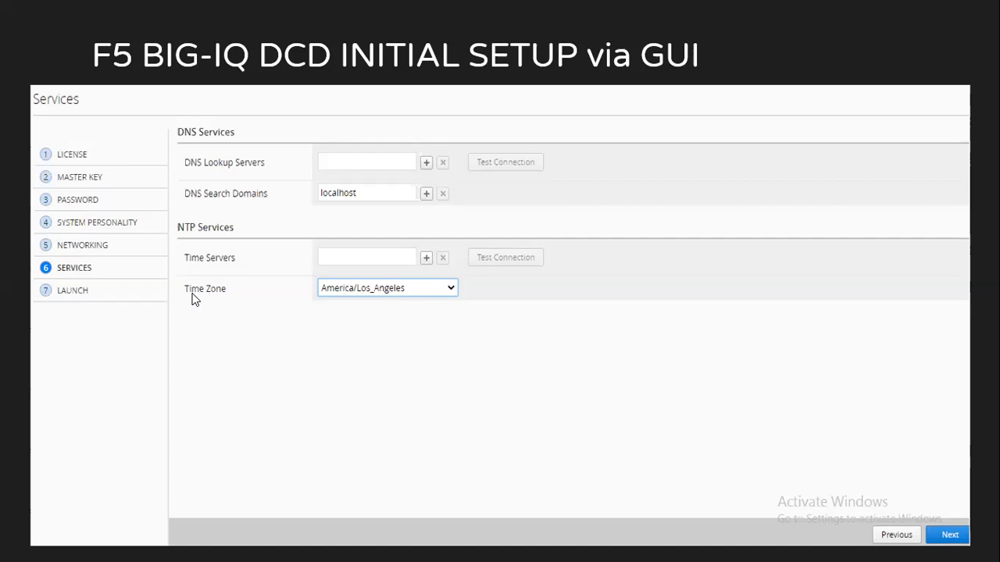
# Step: Keep default DNS, NTP and America/Los_Angeles time zone, continuing to Launch
pyautogui.click(950, 535)
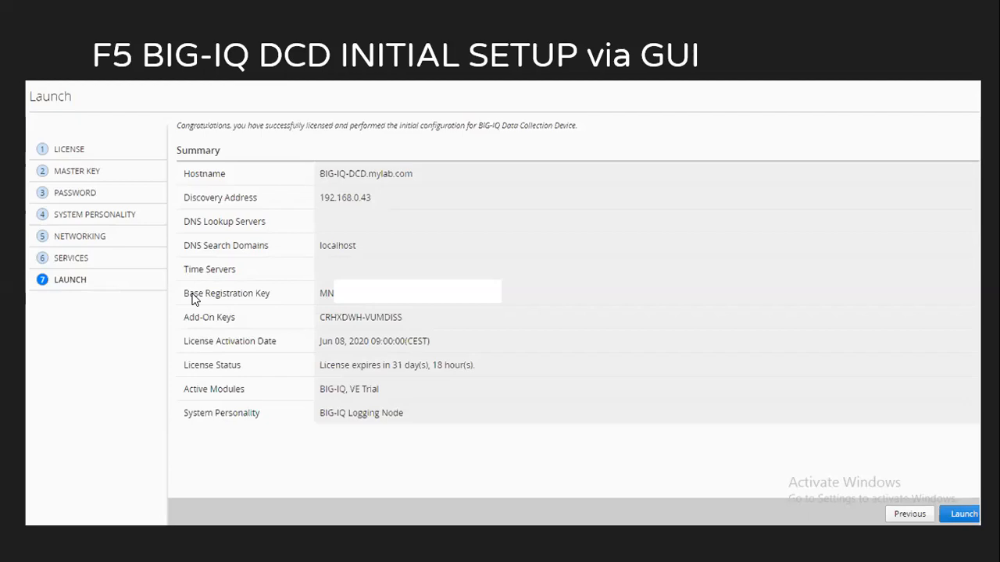
# Step: Launch the Data Collection Device configuration from the summary page
pyautogui.click(962, 513)
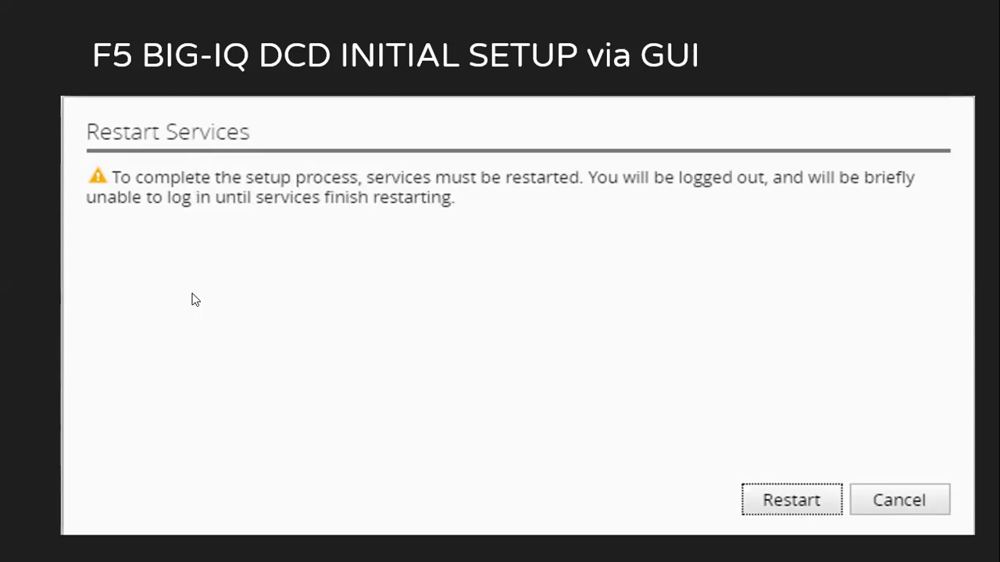
# Step: Confirm Restart in the Restart Services dialog and wait for the login page
pyautogui.click(790, 500)
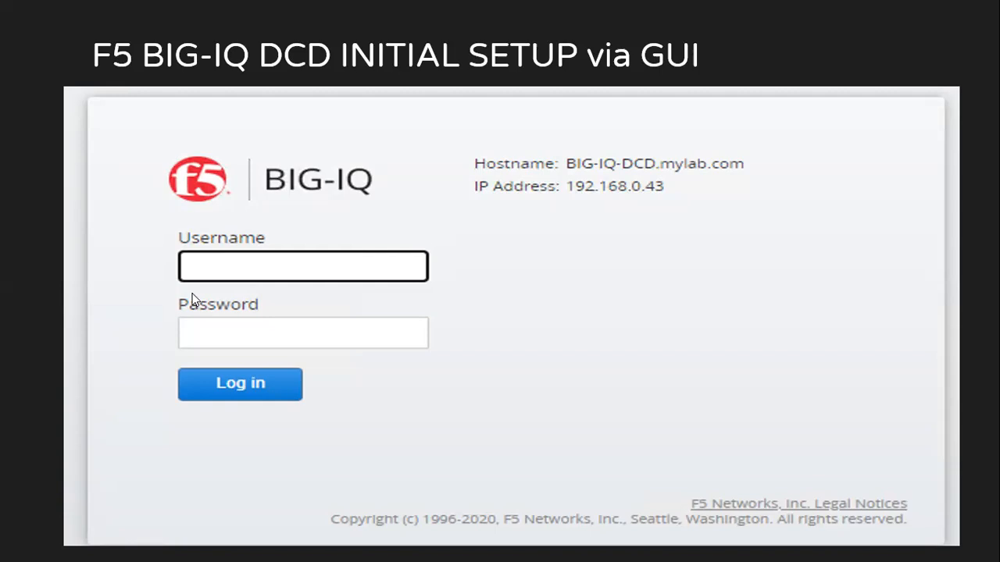
# Step: Log in as admin and view This Device's General Properties under SYSTEM
pyautogui.click(240, 384)
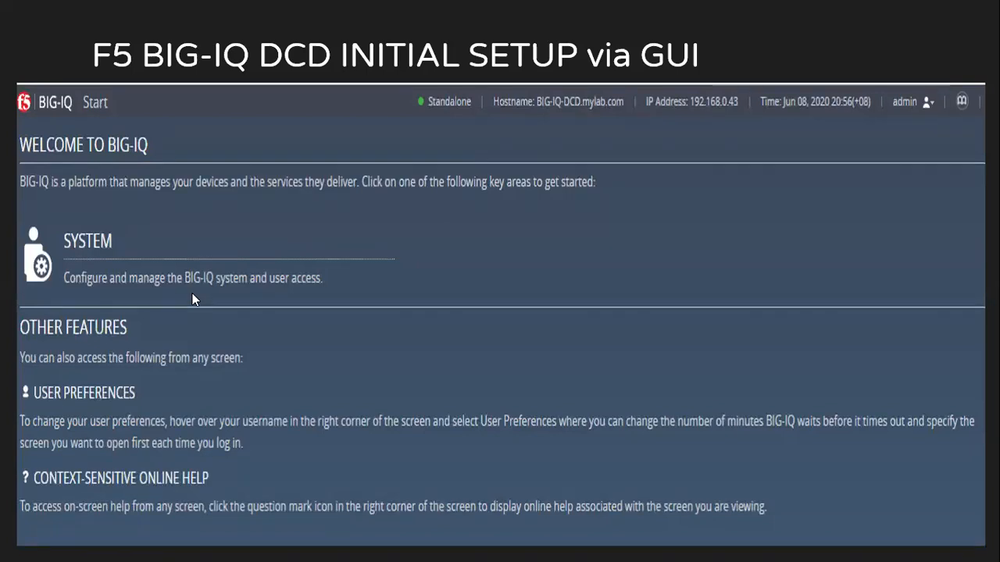
pyautogui.click(88, 241)
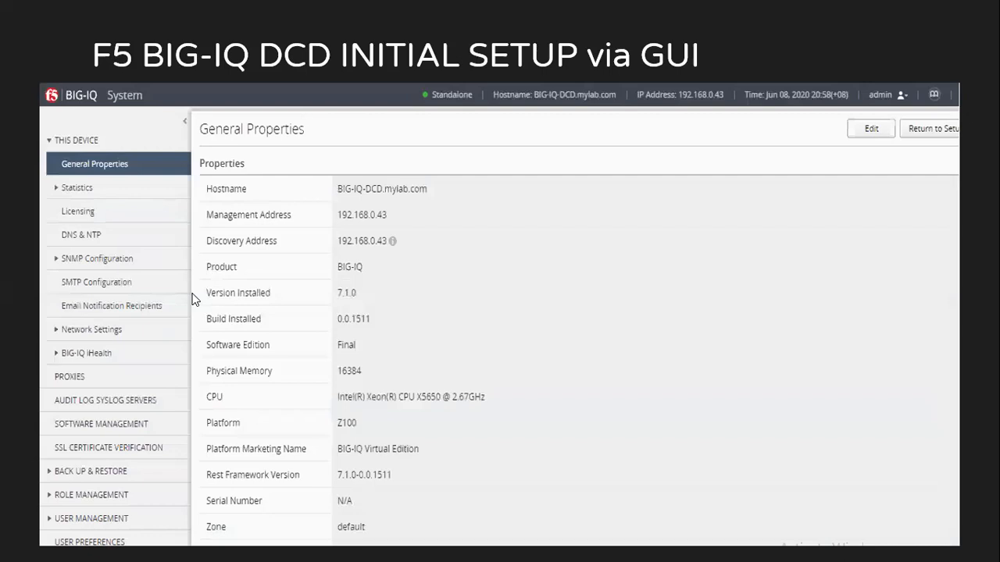